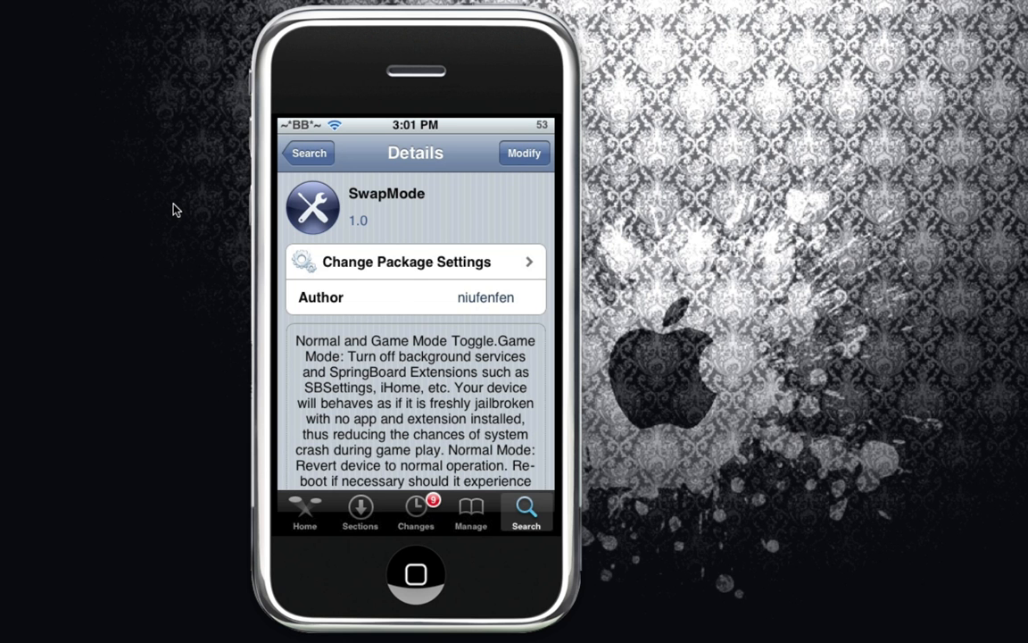
Return from the SwapMode package details to the Cydia 'swap' search results
scroll(down, 3)
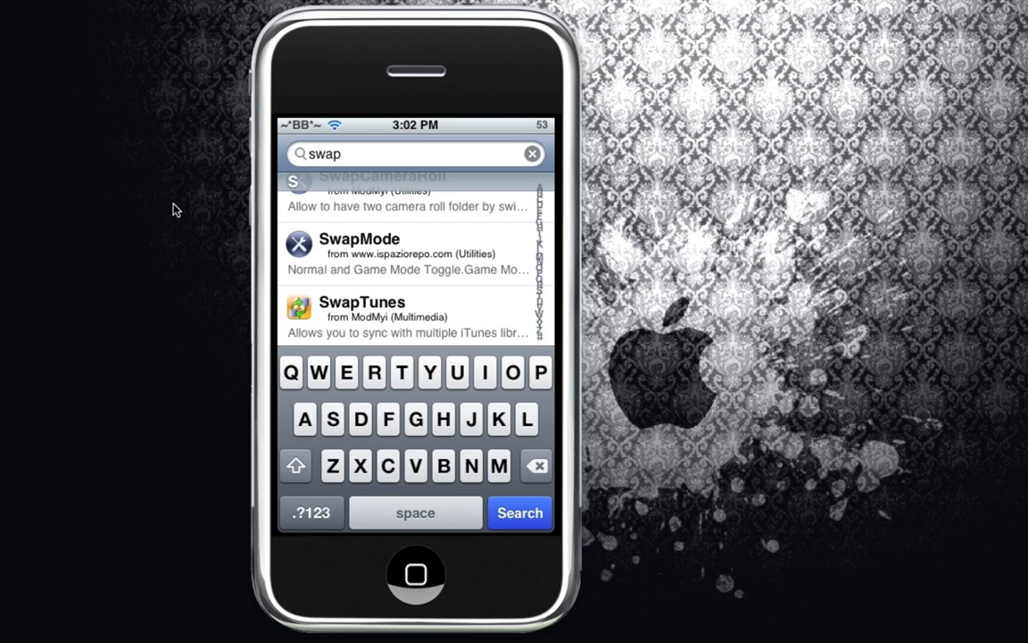
Search Cydia for 'springb' and bring up the SpringBack 1.1 package details
click(532, 153)
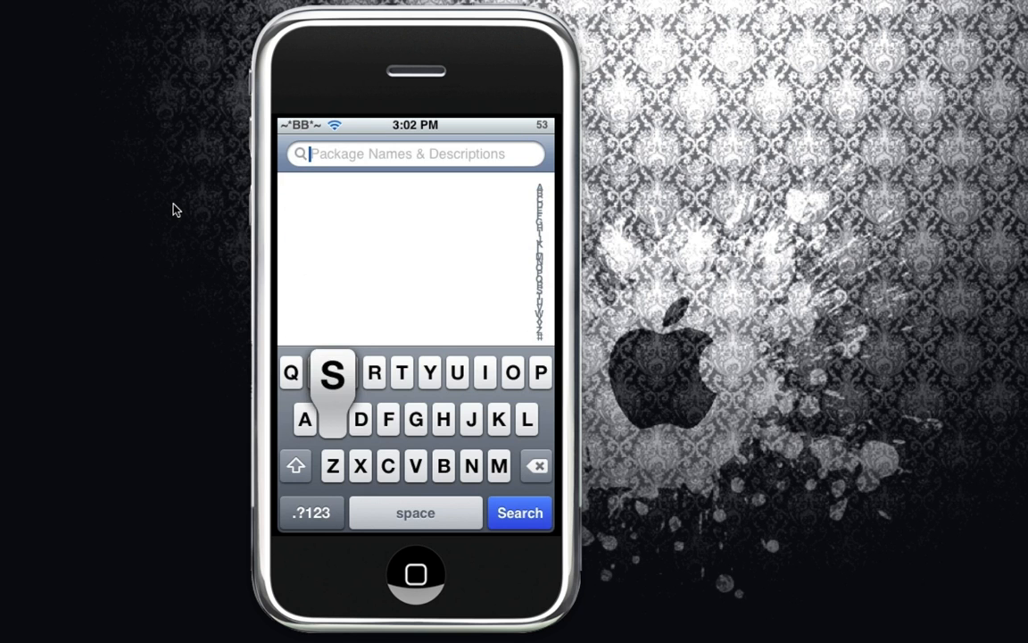
text(springb)
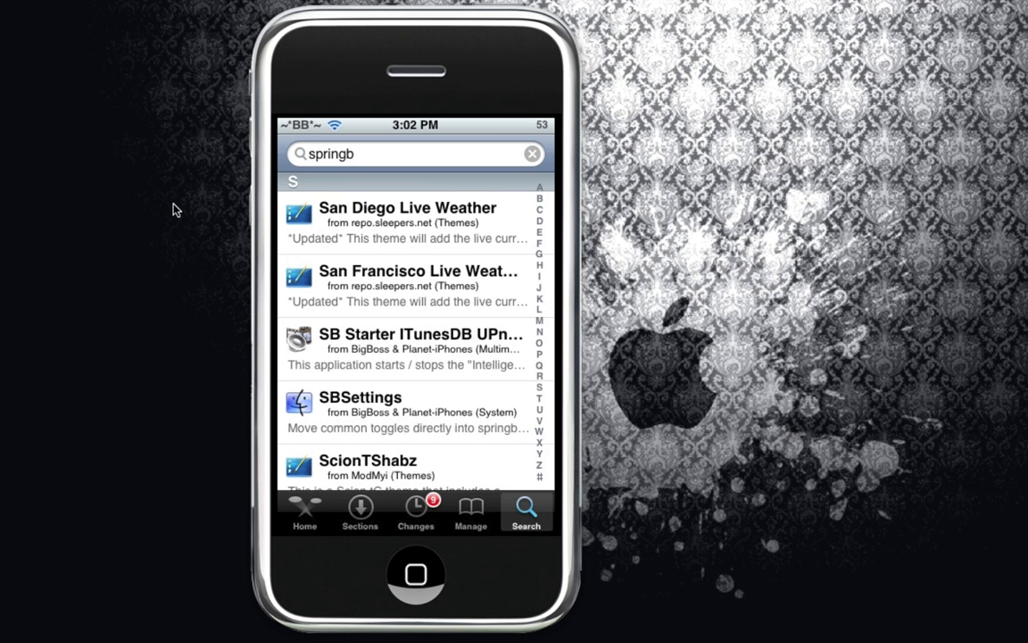
scroll(down, 3)
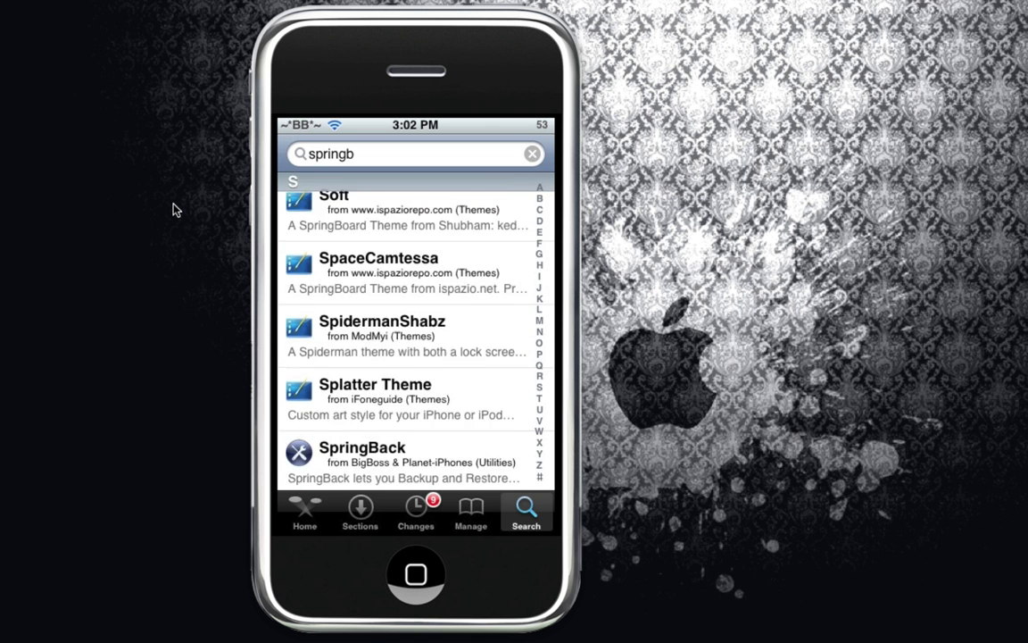
click(361, 446)
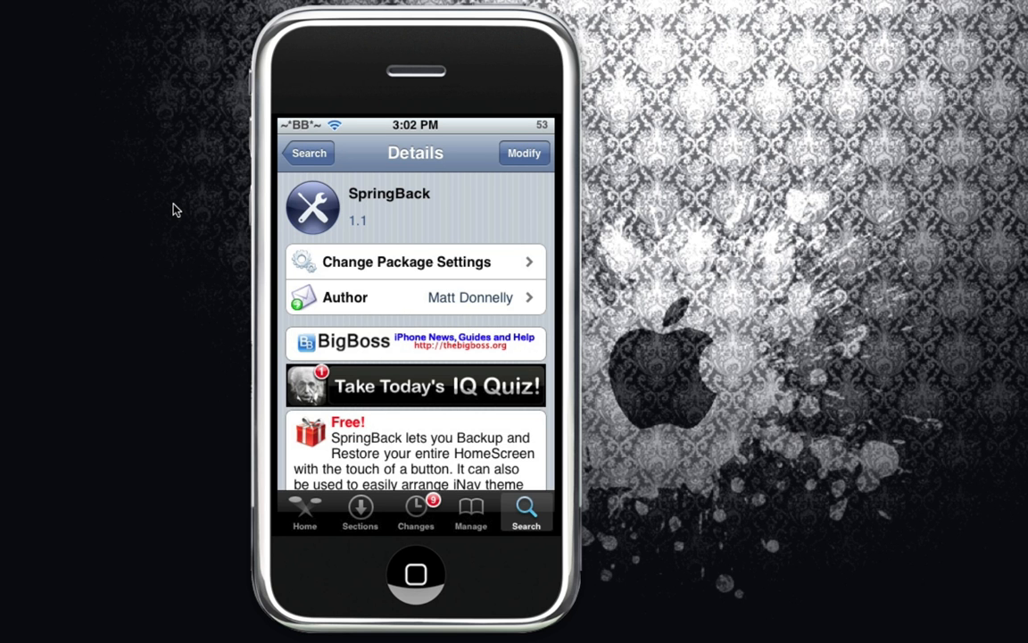
Install SpringBack from its details page and return to the home screen
scroll(down, 3)
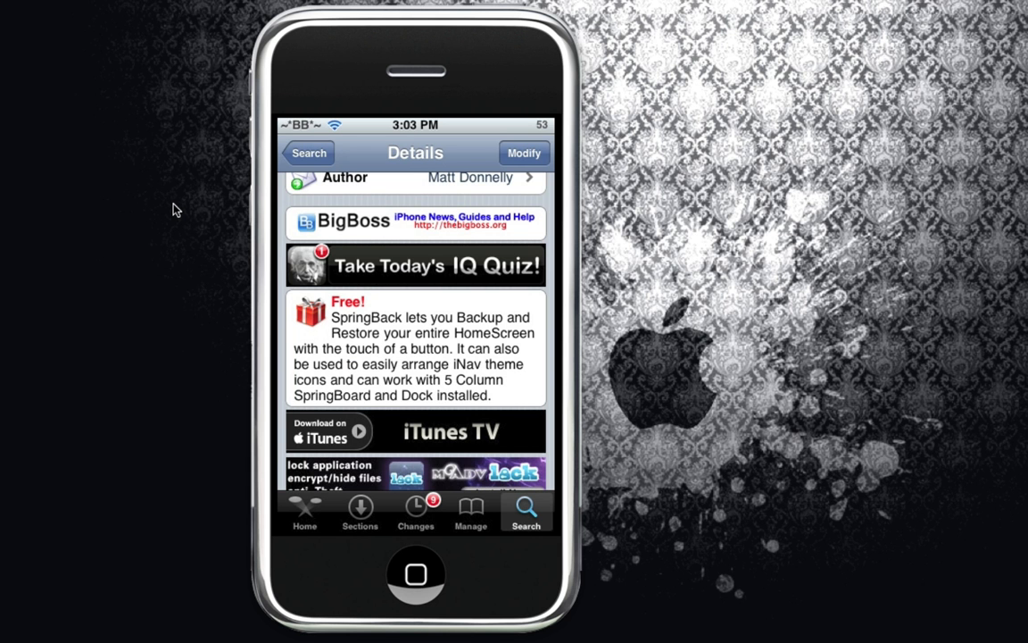
click(414, 575)
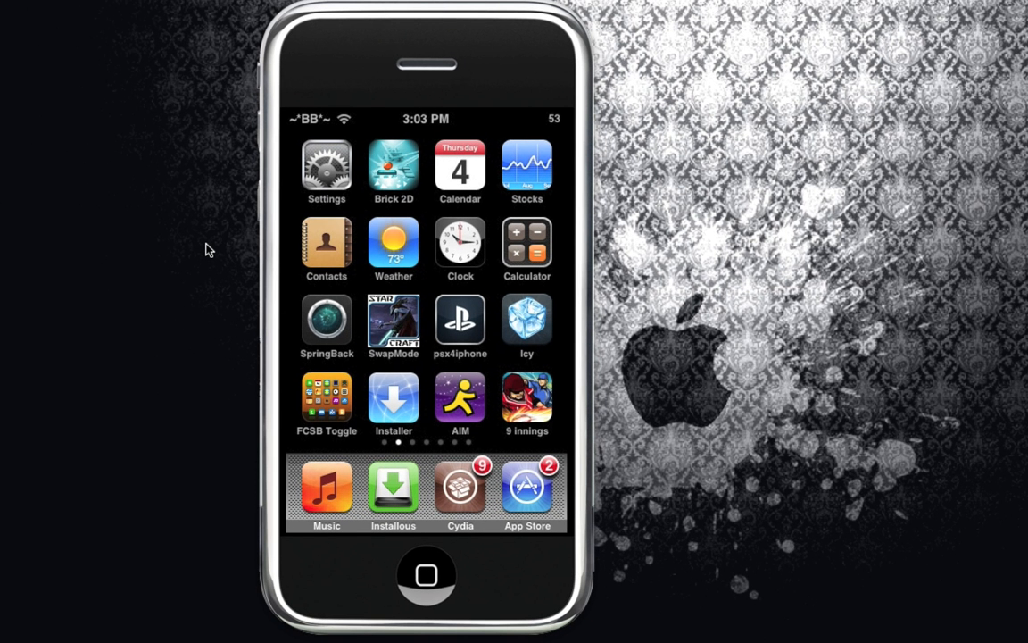
Create a new named home screen backup in SpringBack
click(327, 321)
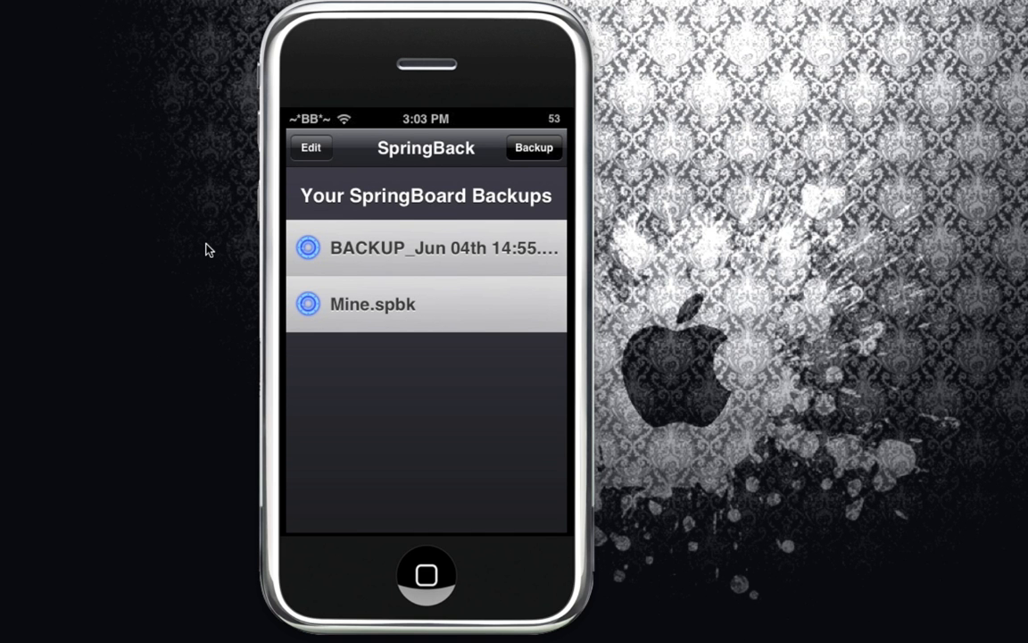
click(532, 146)
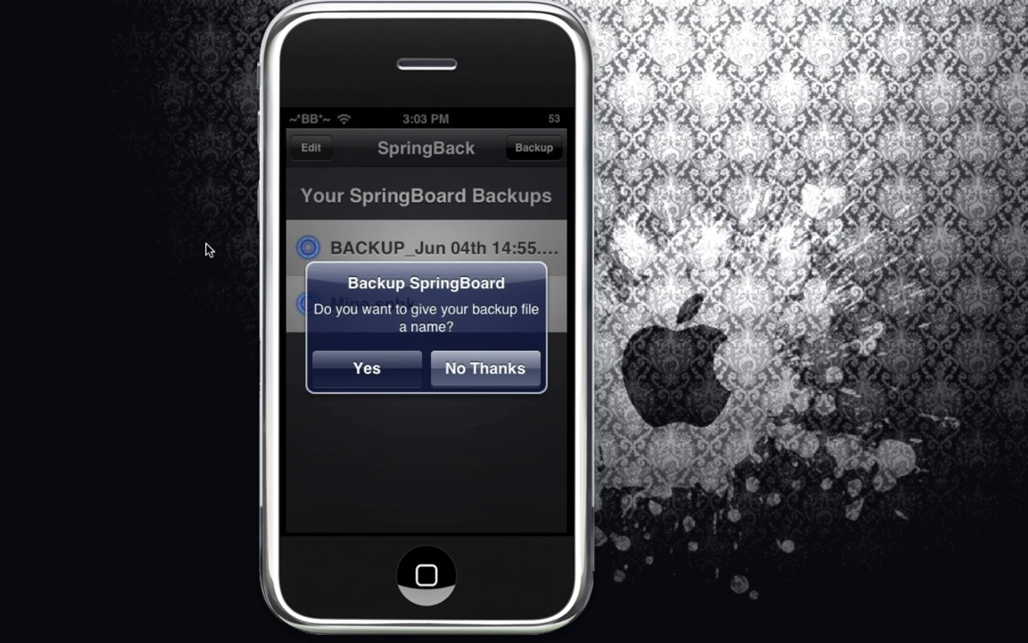
click(366, 367)
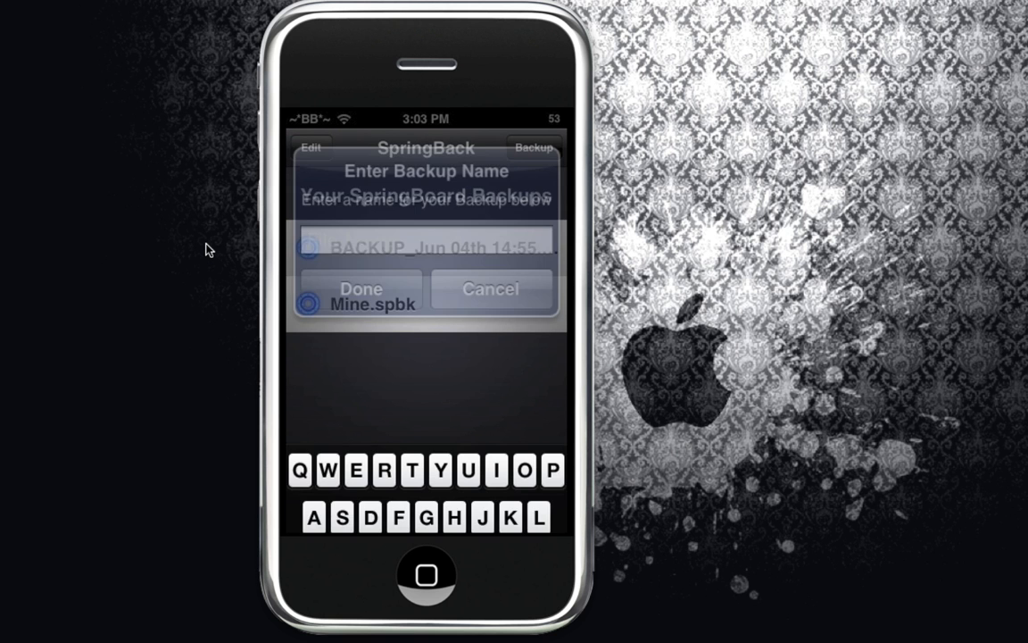
click(360, 289)
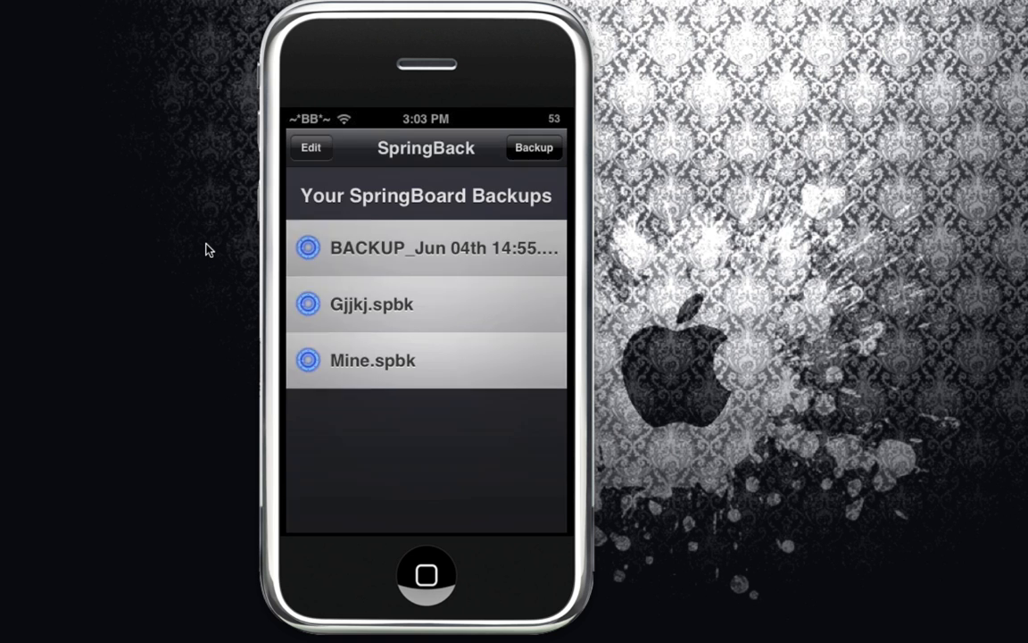
Delete the other backups, including Gjjkj, leaving only Mine.spbk in the list
click(310, 146)
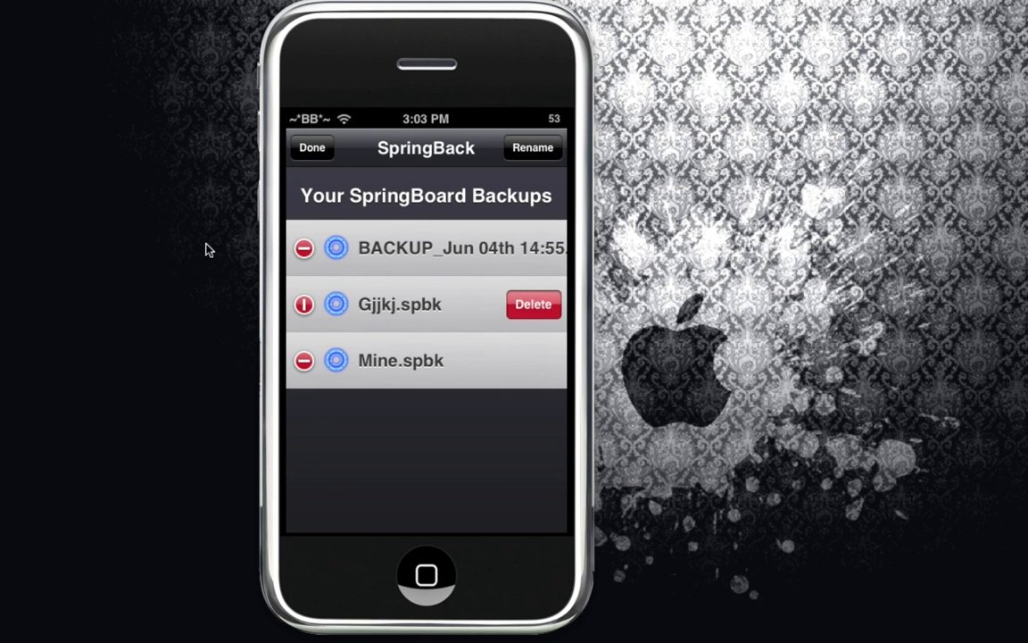
click(532, 303)
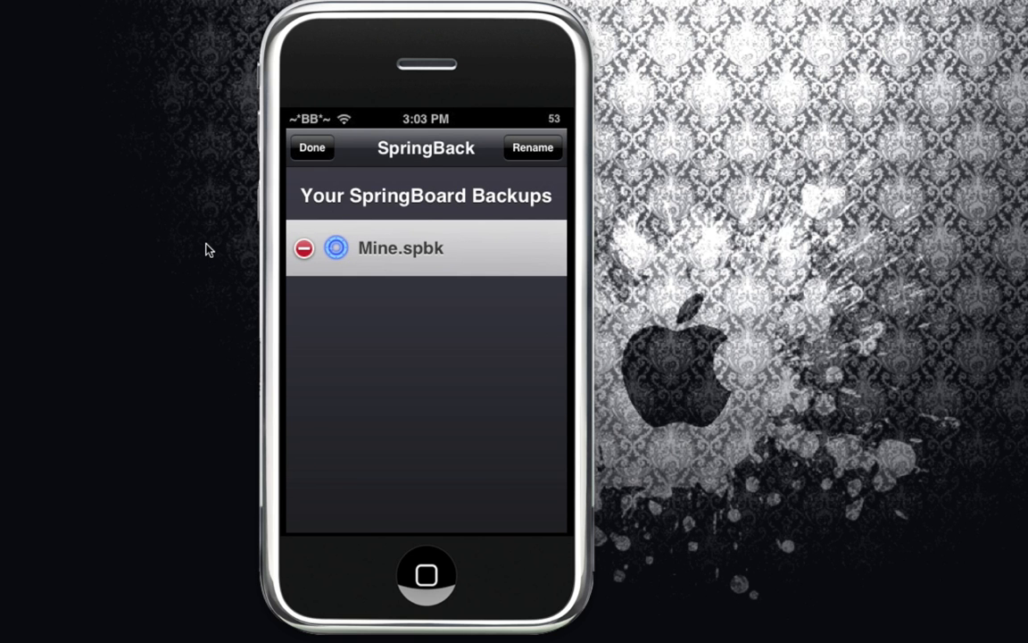
click(311, 146)
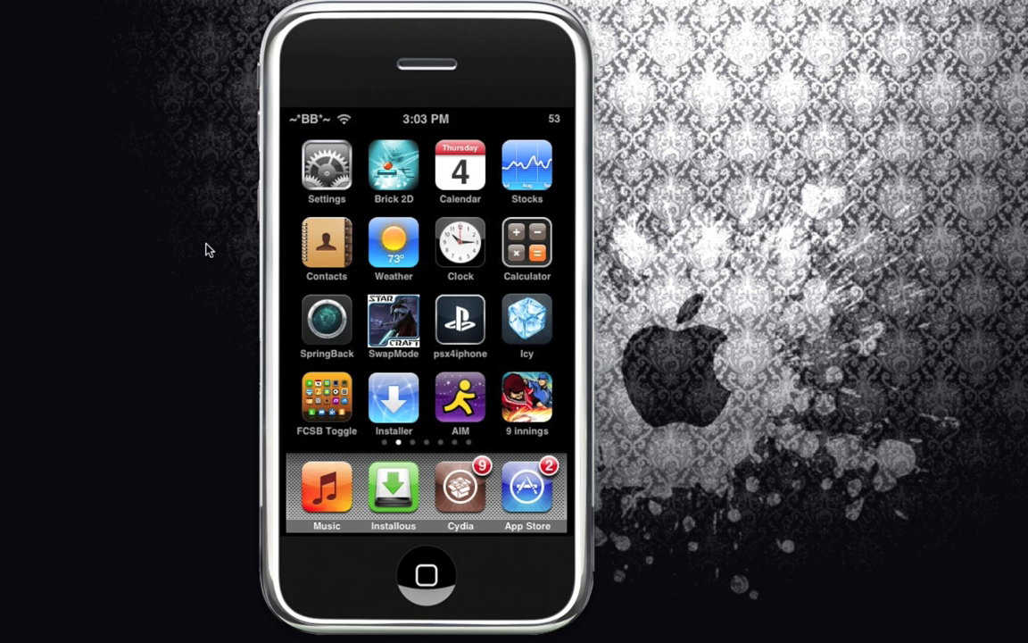
Switch Game Mode on in SwapMode and go back to the home screen
click(393, 321)
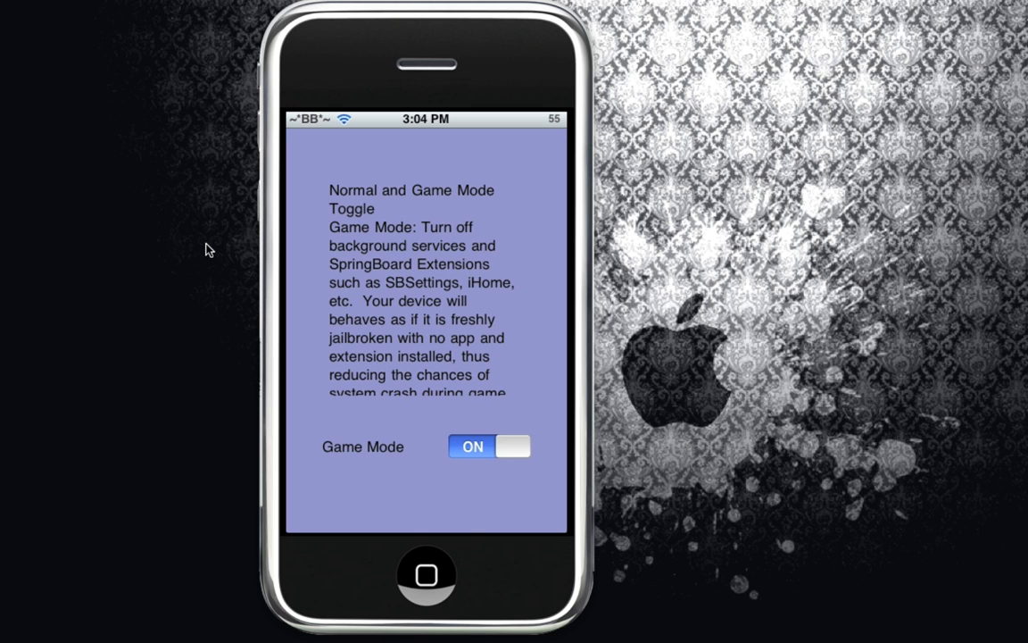
click(425, 574)
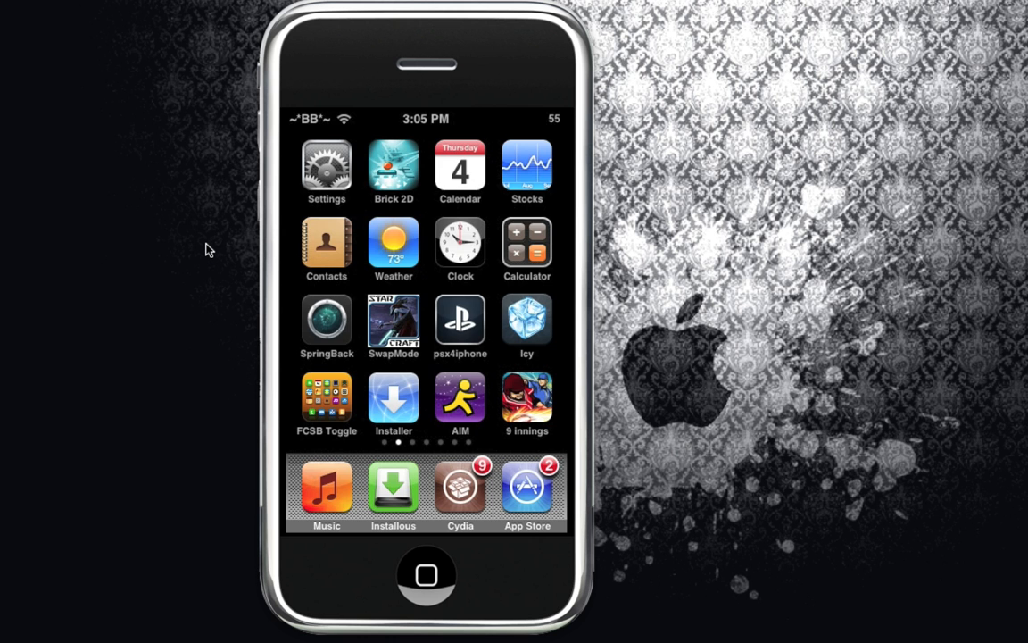
Toggle Game Mode in SwapMode once more and return home
click(393, 321)
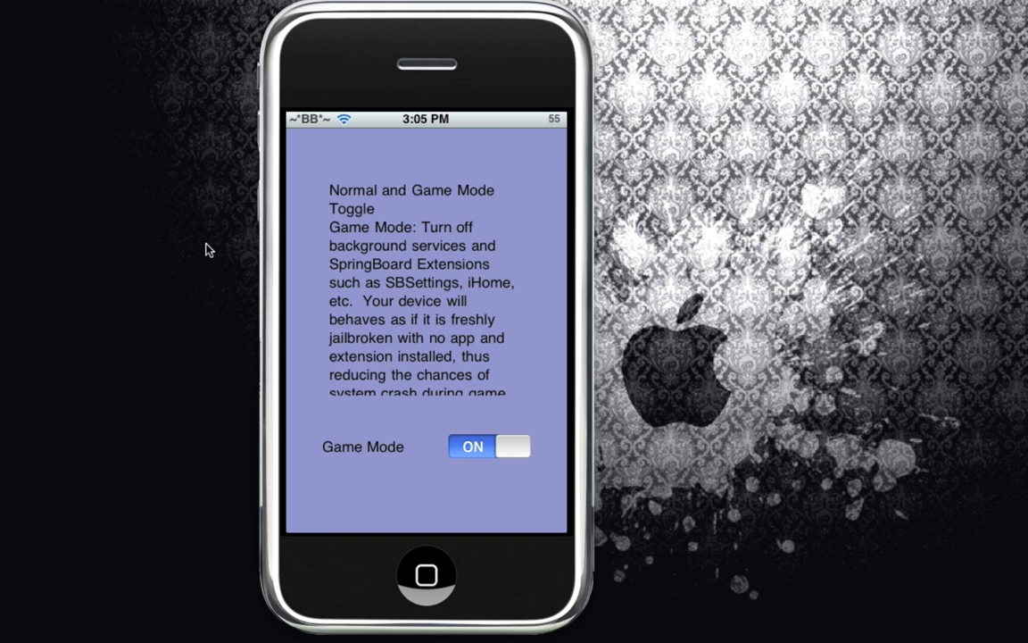
click(425, 574)
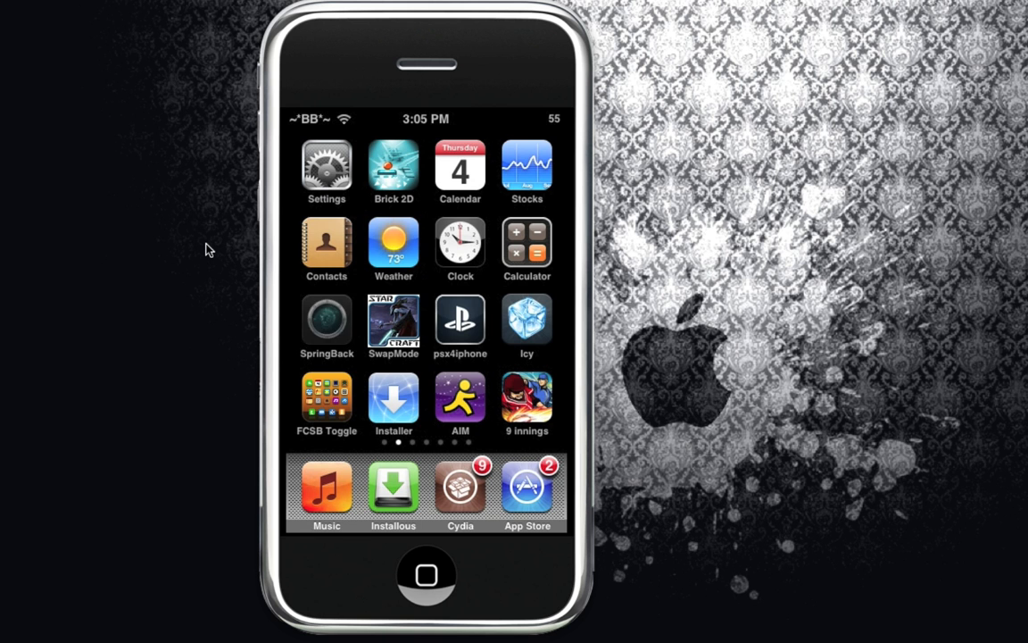
Restore the home screen layout from SpringBack's Mine.spbk backup, confirming the prompt
click(325, 321)
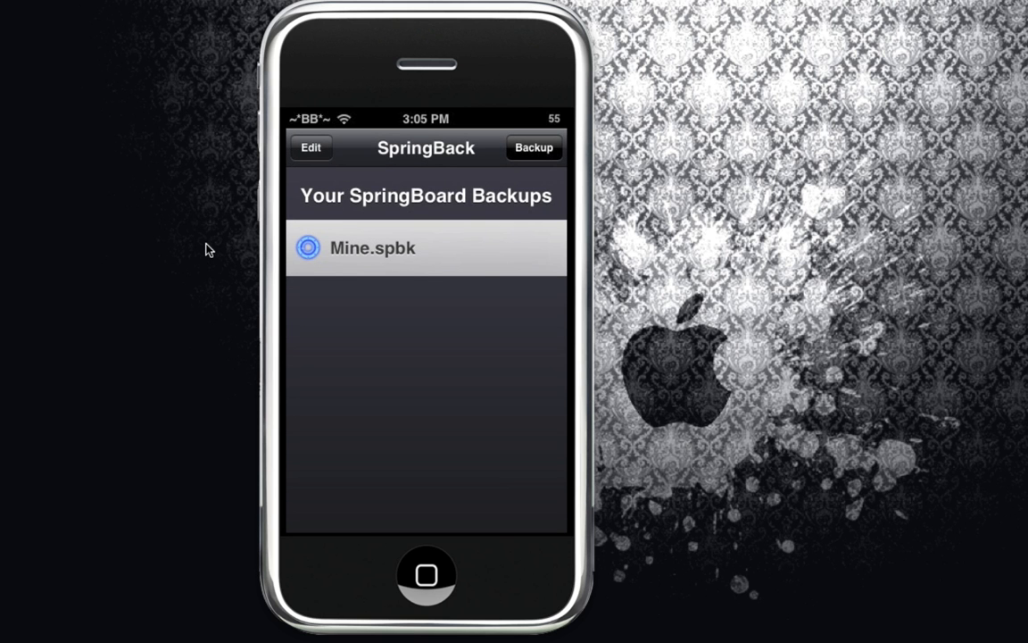
click(371, 246)
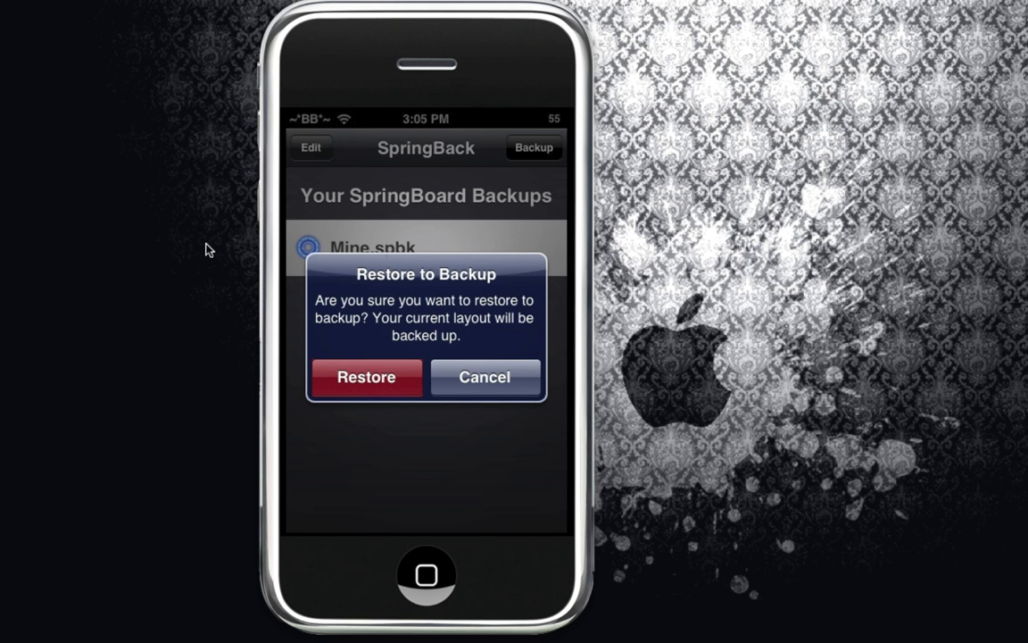
click(486, 376)
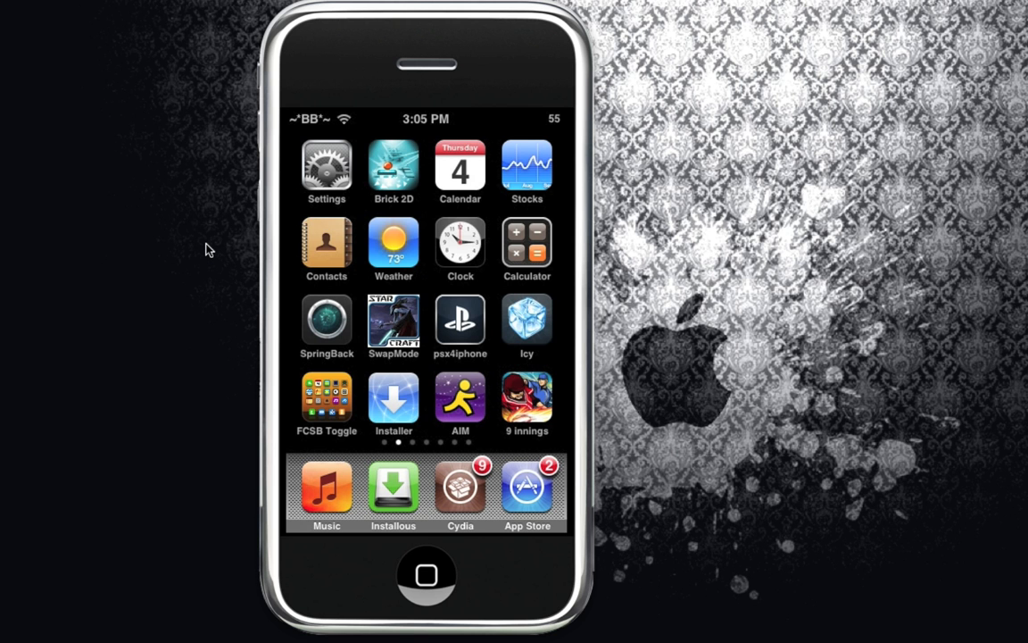
Swipe to the second home screen page with Safari, Tweetie, MySpace and YouTube
scroll(left, 3)
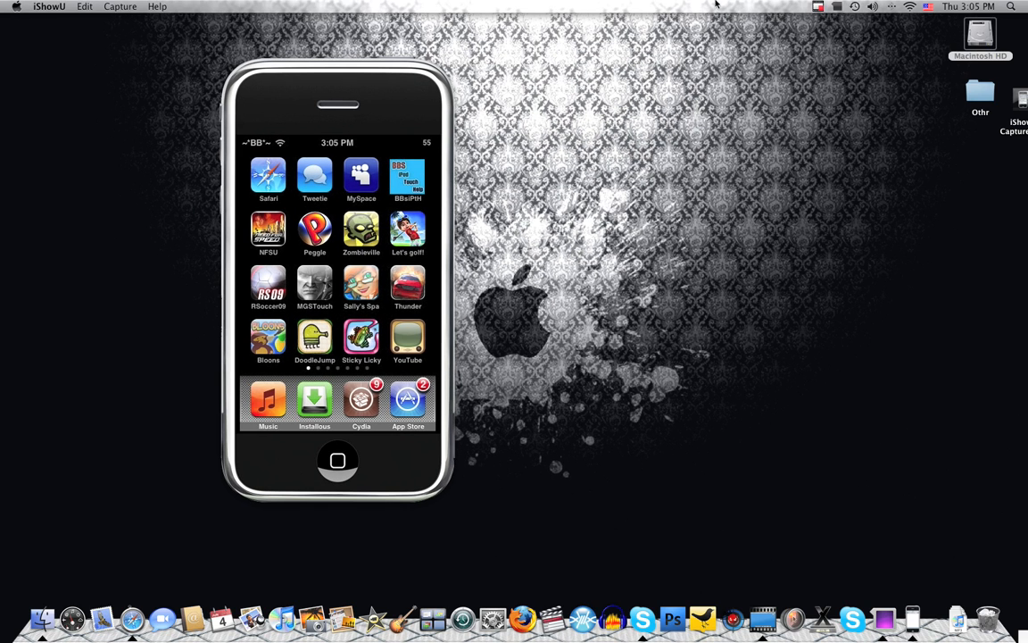
mouse_move(774, 64)
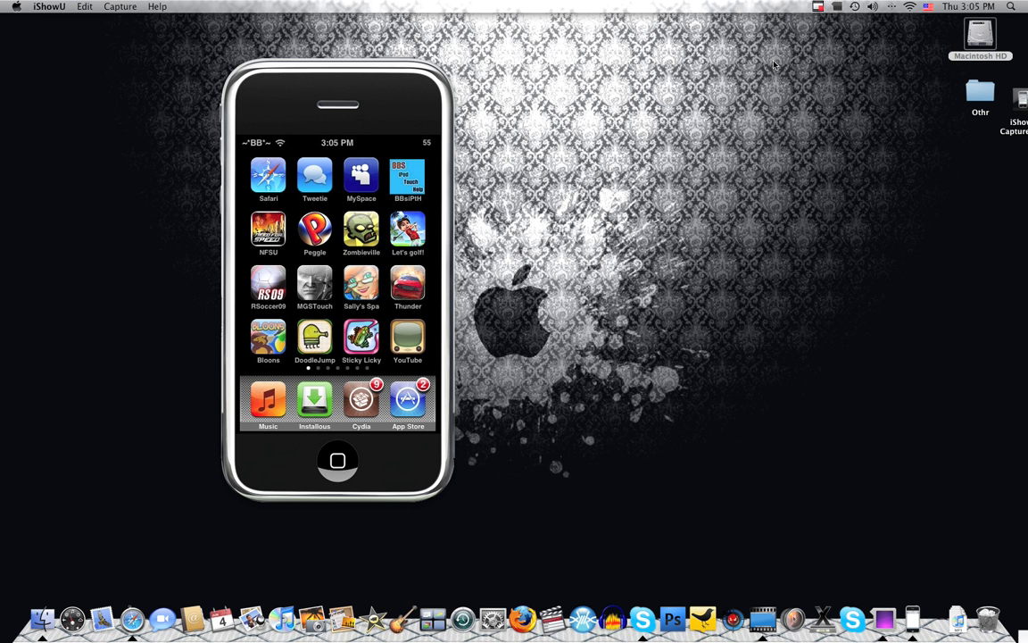